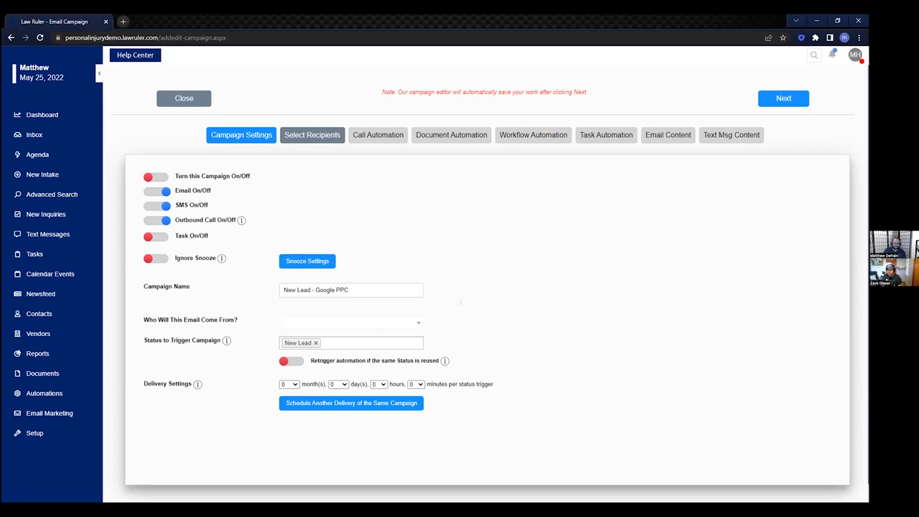
# Step: Advance to the recipients step and keep English language with Any Case as case type
pyautogui.click(157, 220)
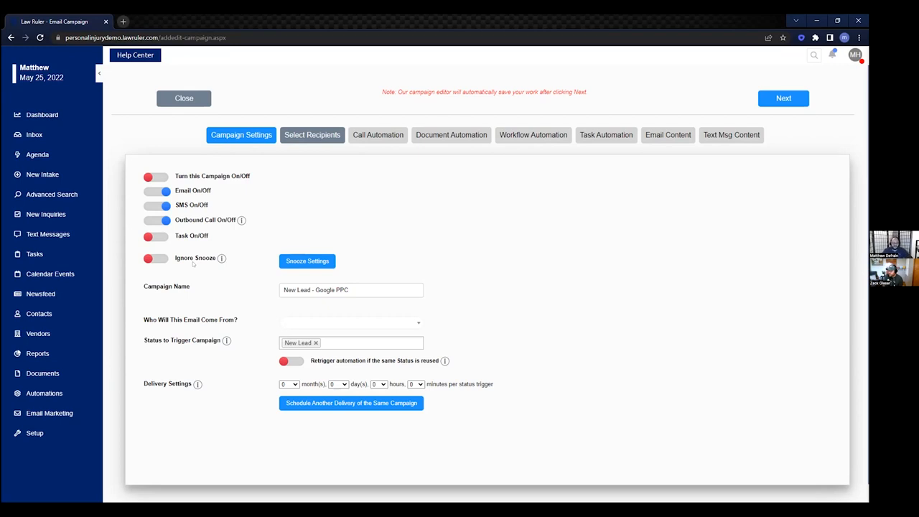
pyautogui.moveTo(92, 502)
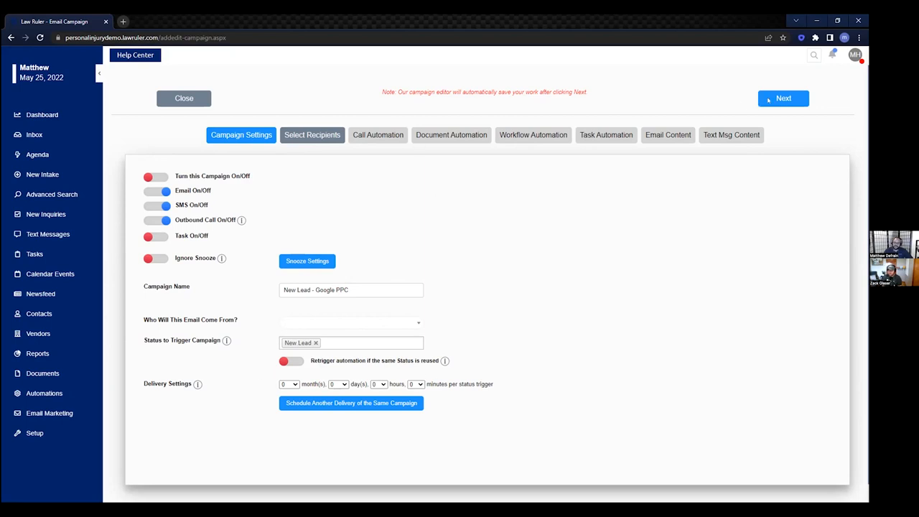
pyautogui.click(311, 135)
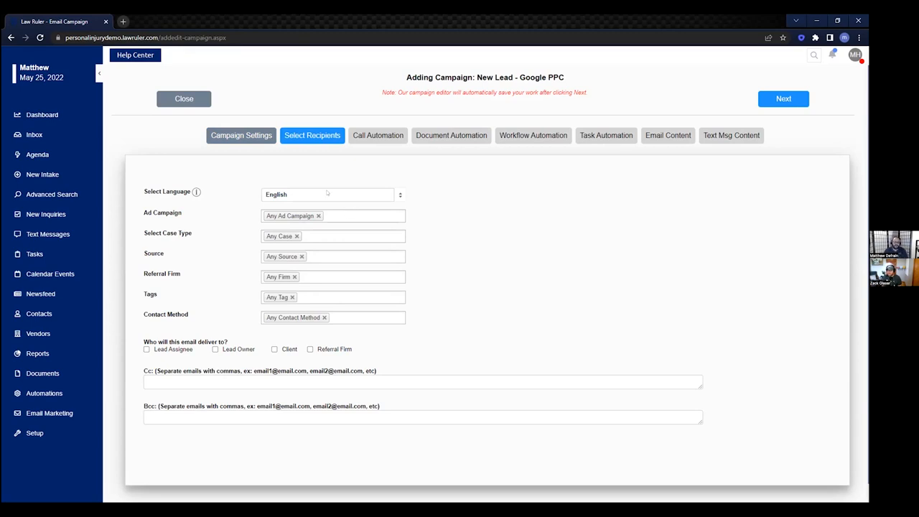
pyautogui.click(333, 194)
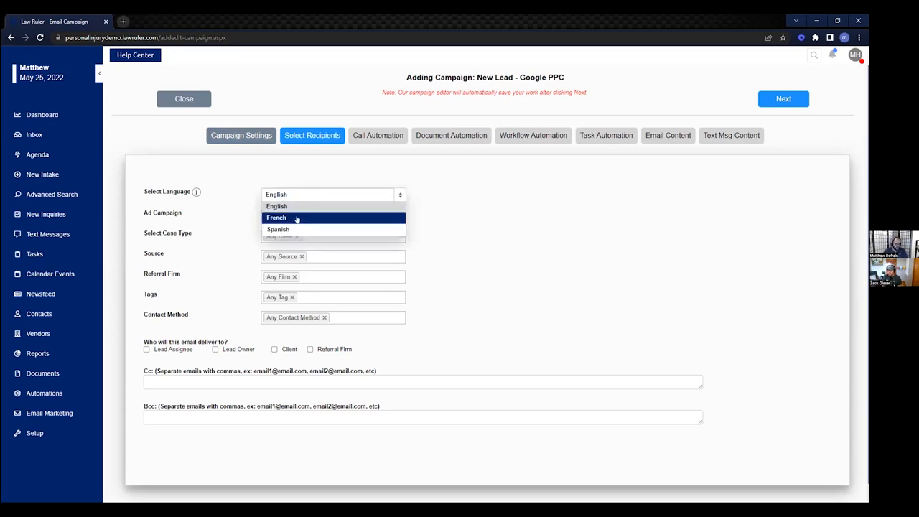
pyautogui.click(275, 207)
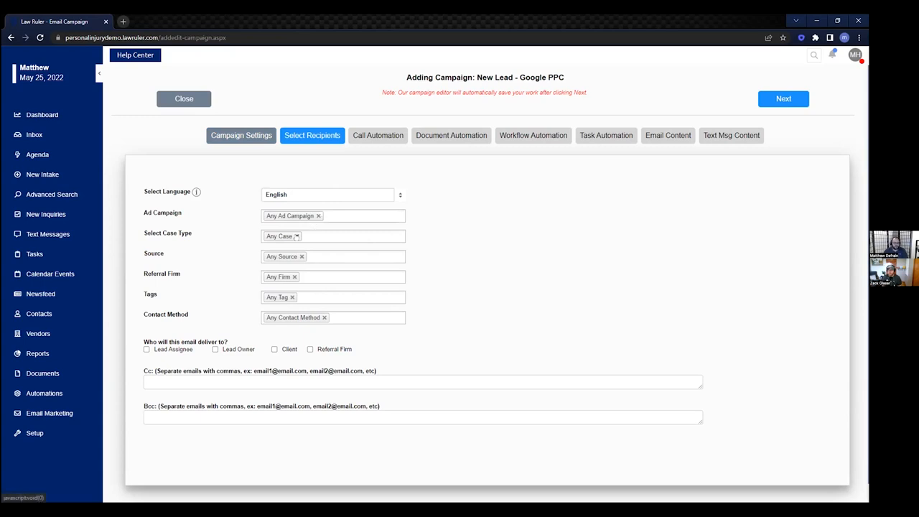
pyautogui.click(333, 235)
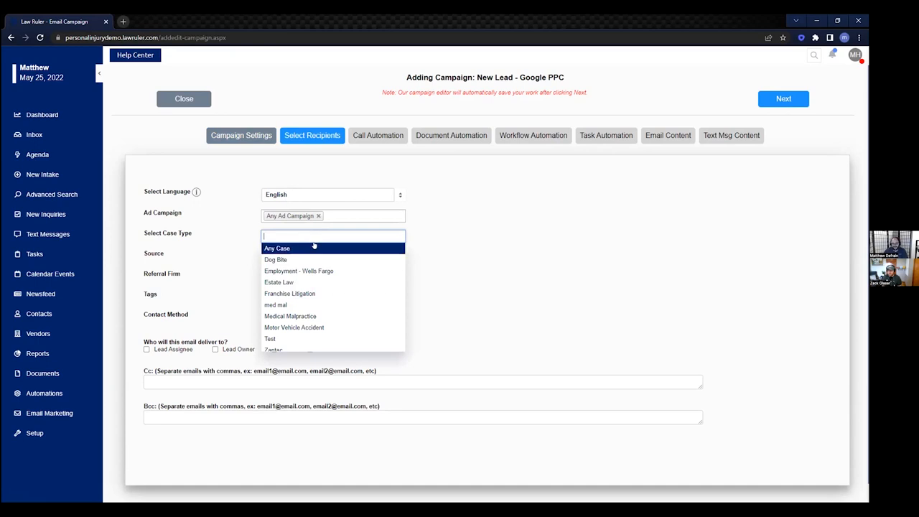
pyautogui.click(276, 247)
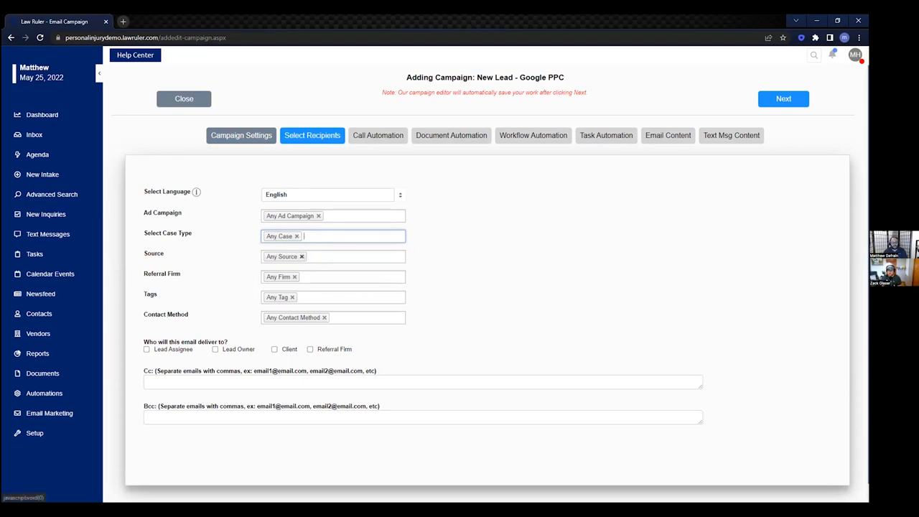
# Step: Set the lead source to Google PPC and deliver the email to the client
pyautogui.click(333, 255)
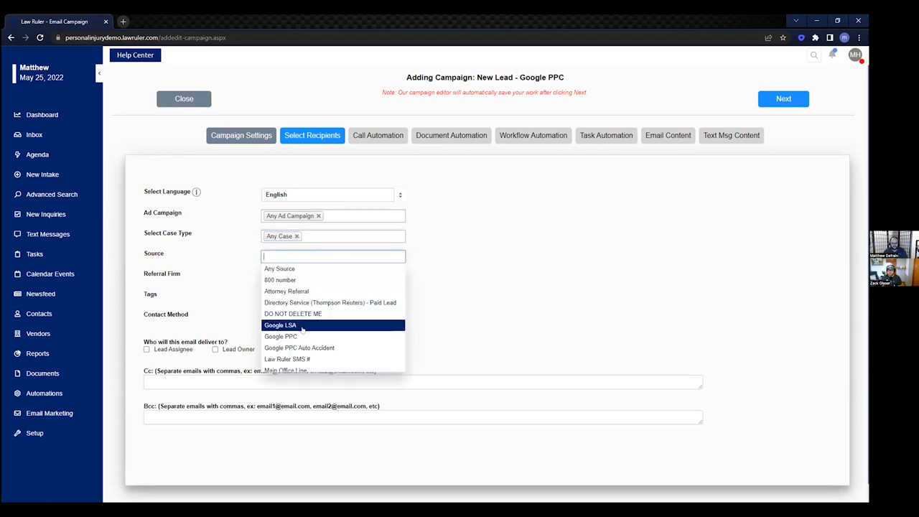
pyautogui.click(280, 336)
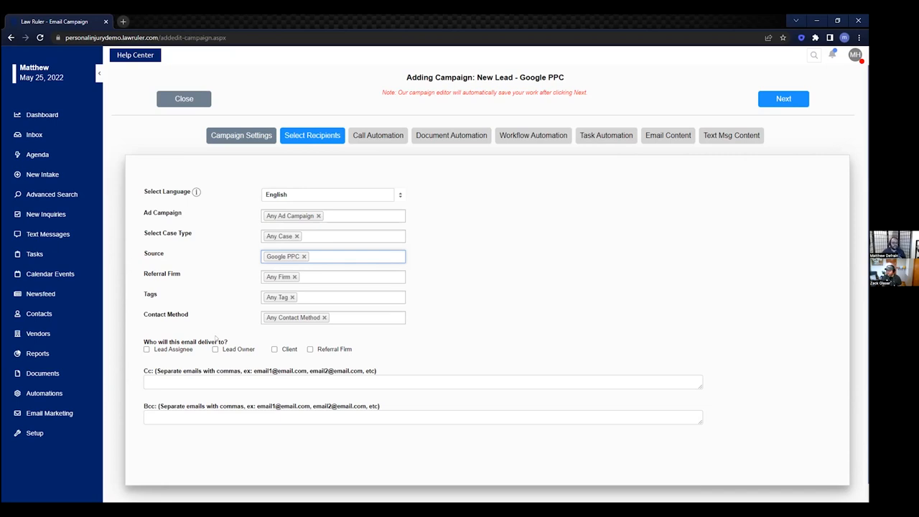
pyautogui.click(352, 255)
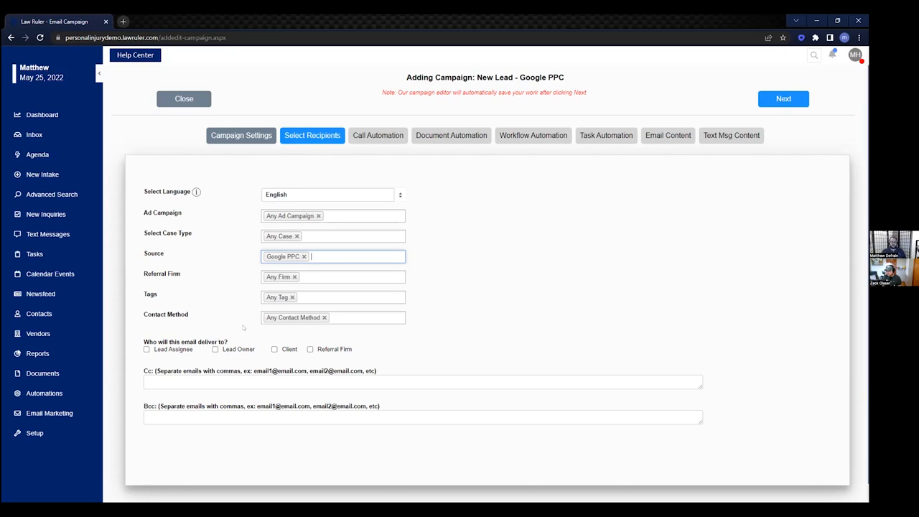
pyautogui.click(274, 349)
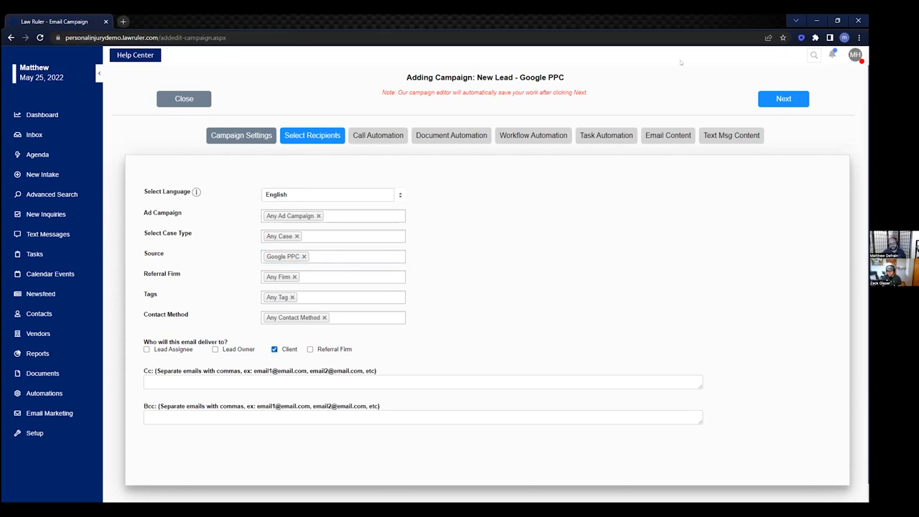
pyautogui.moveTo(494, 250)
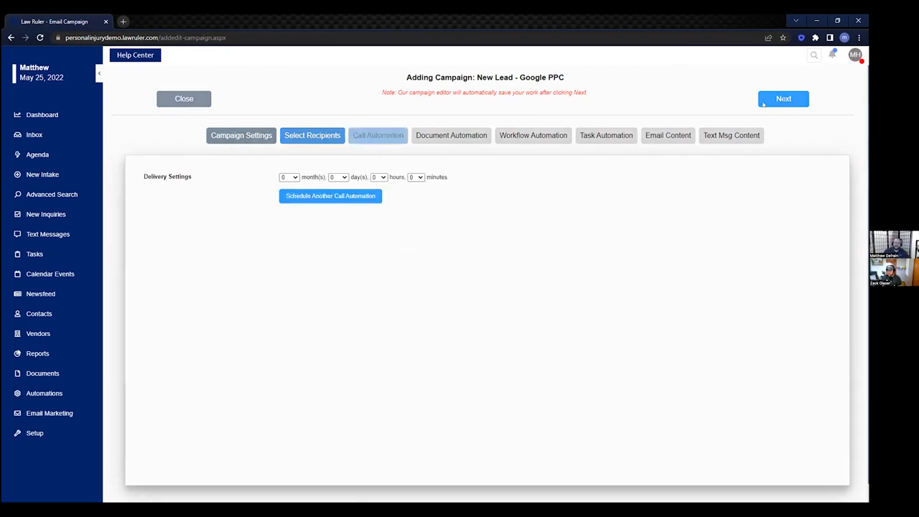
# Step: Schedule three call automation deliveries at 1 minute, 1 hour and 4 hours, then continue
pyautogui.click(377, 135)
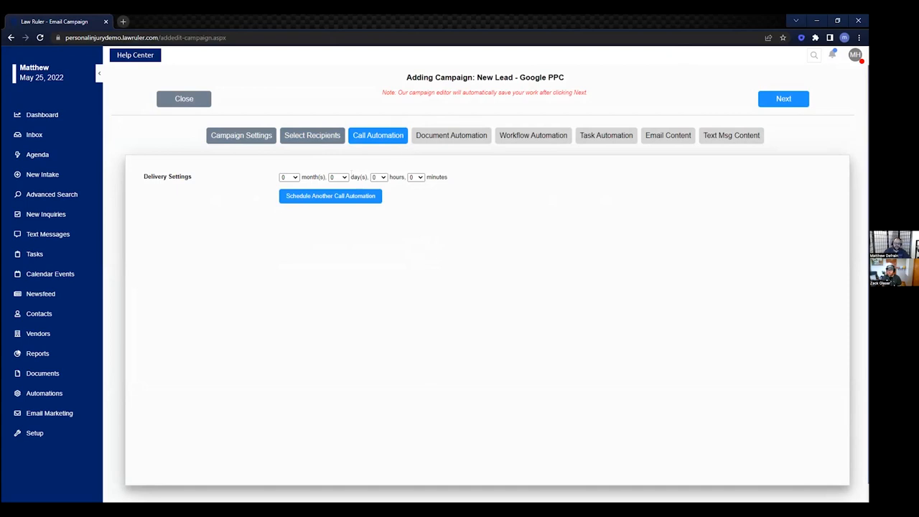
pyautogui.click(416, 176)
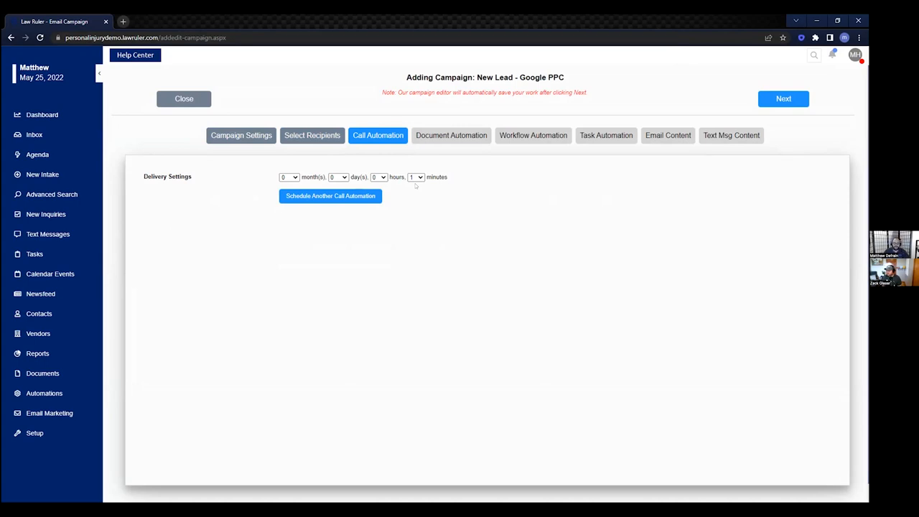
pyautogui.moveTo(343, 207)
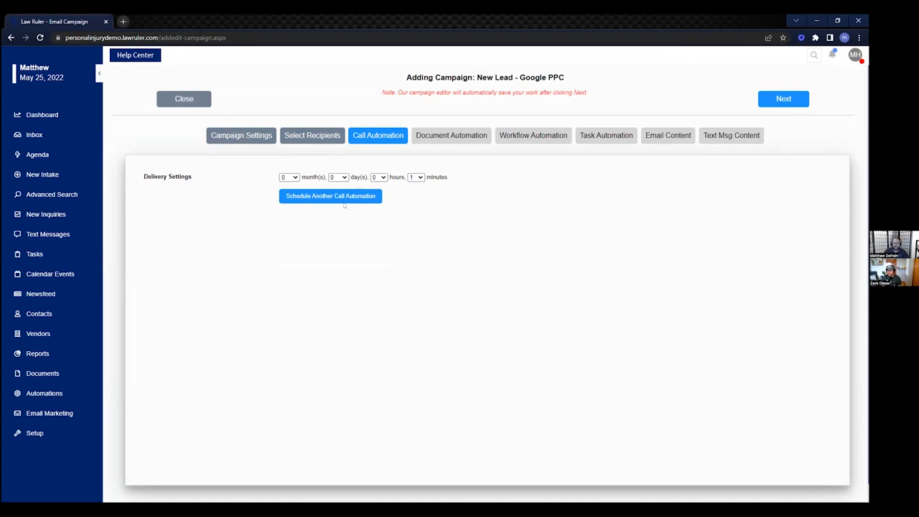
pyautogui.click(330, 195)
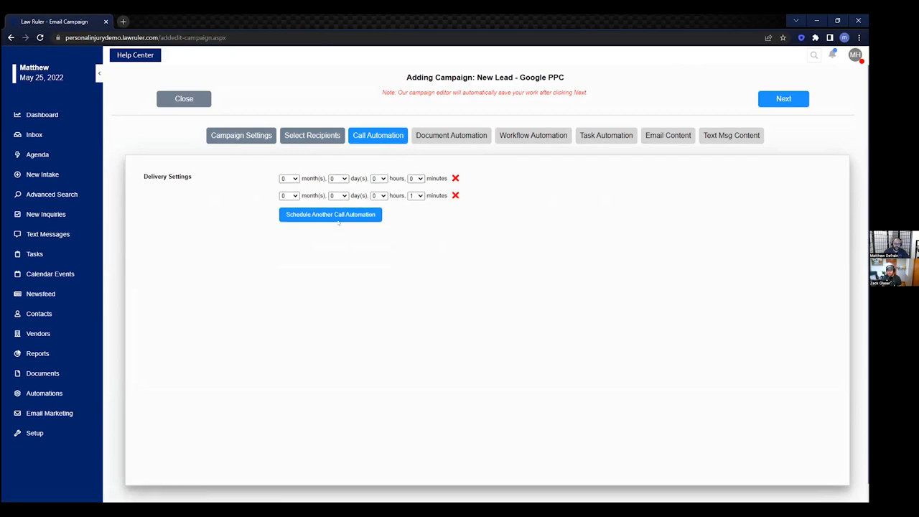
pyautogui.click(330, 214)
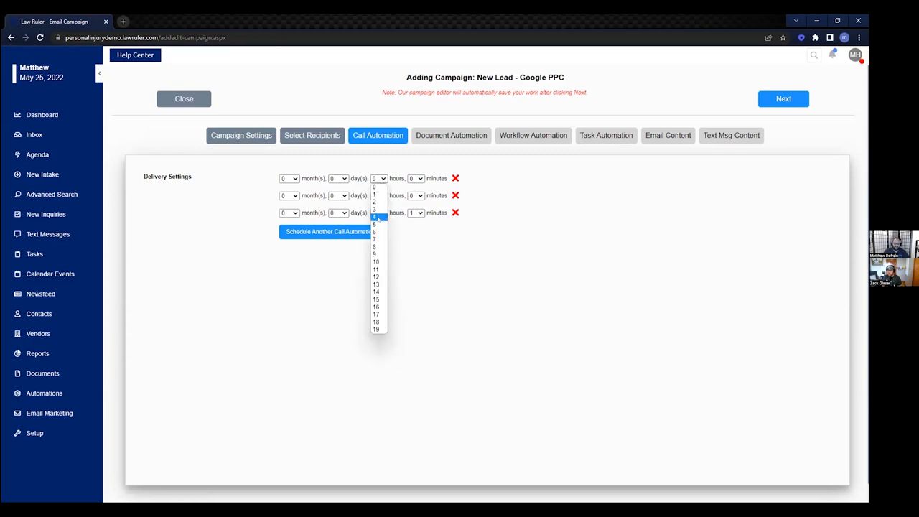
pyautogui.click(376, 221)
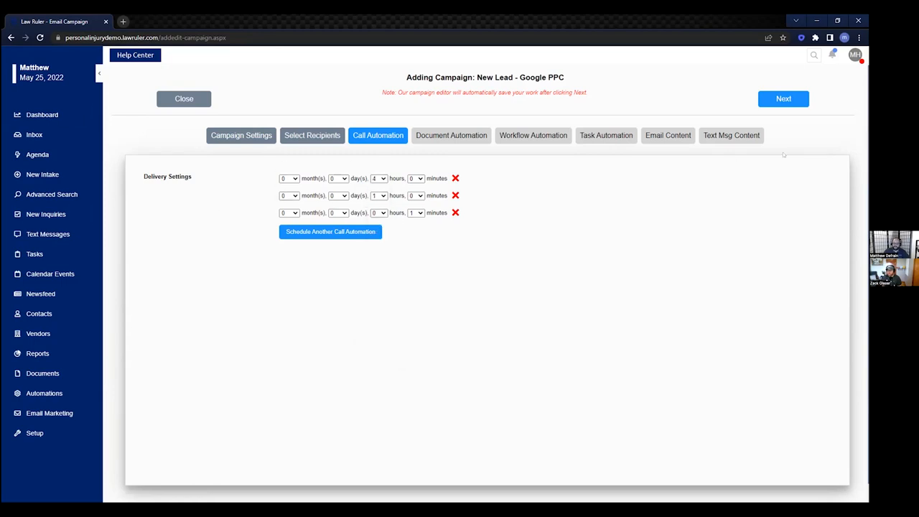
pyautogui.click(451, 135)
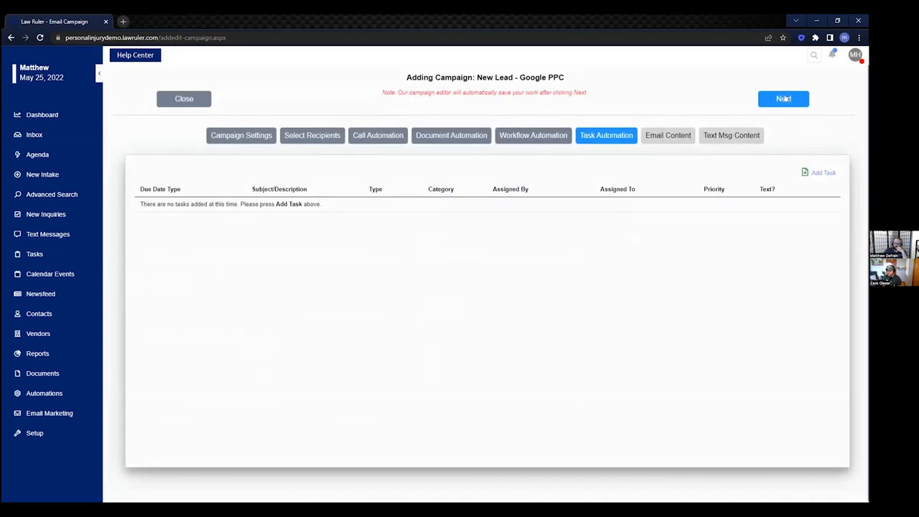
pyautogui.moveTo(508, 169)
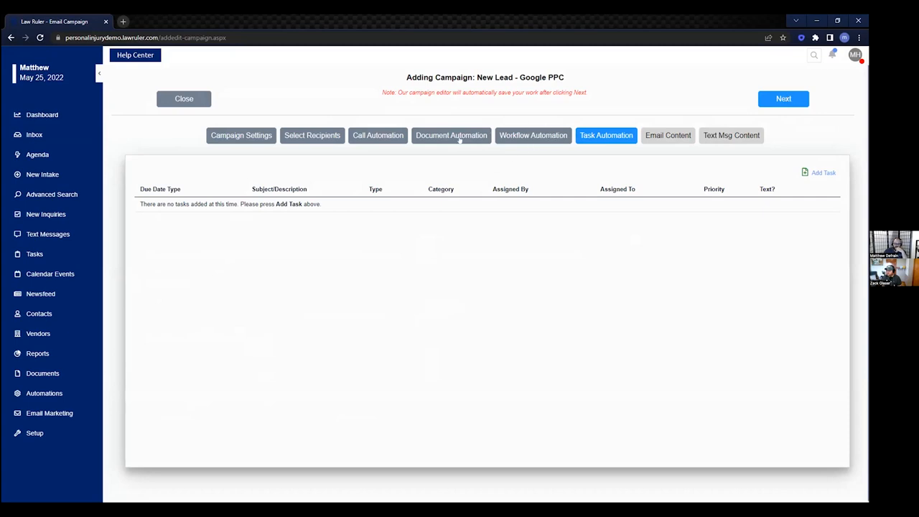
pyautogui.moveTo(554, 142)
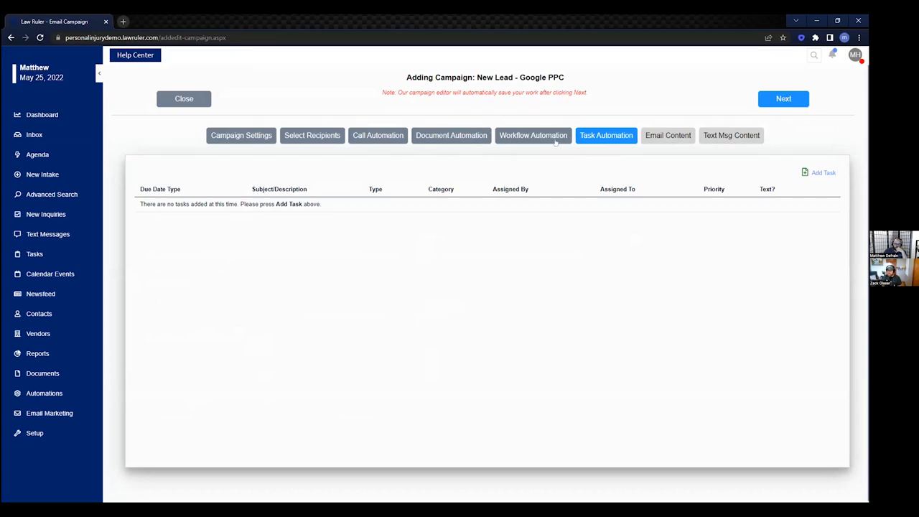
# Step: Move on from Task Automation to the Email Content step
pyautogui.click(668, 135)
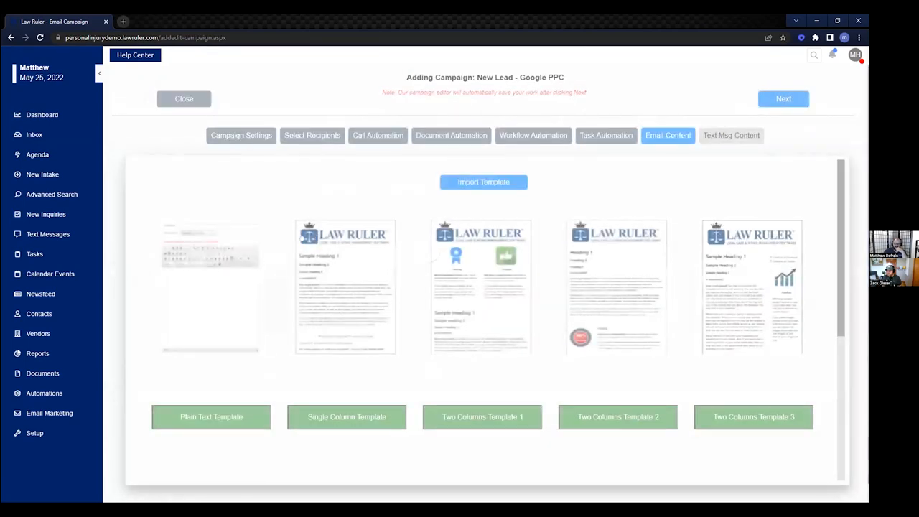
pyautogui.click(482, 399)
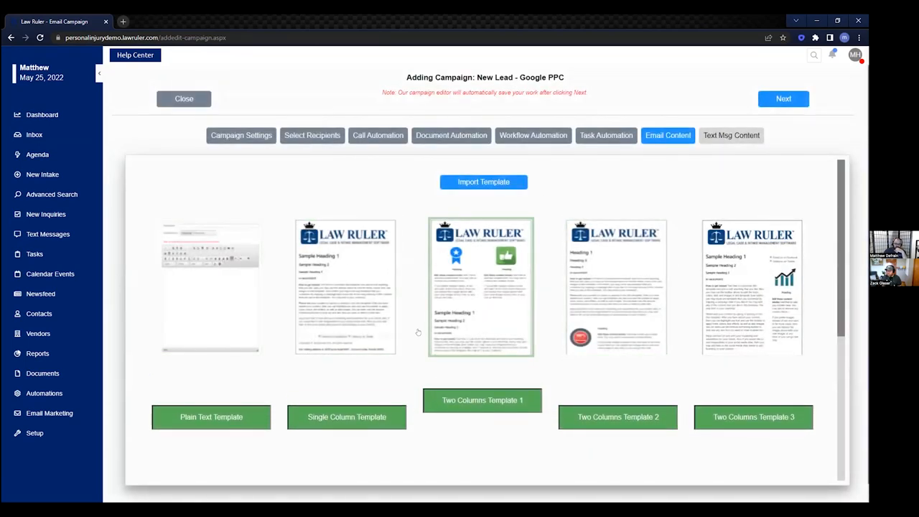
pyautogui.click(482, 399)
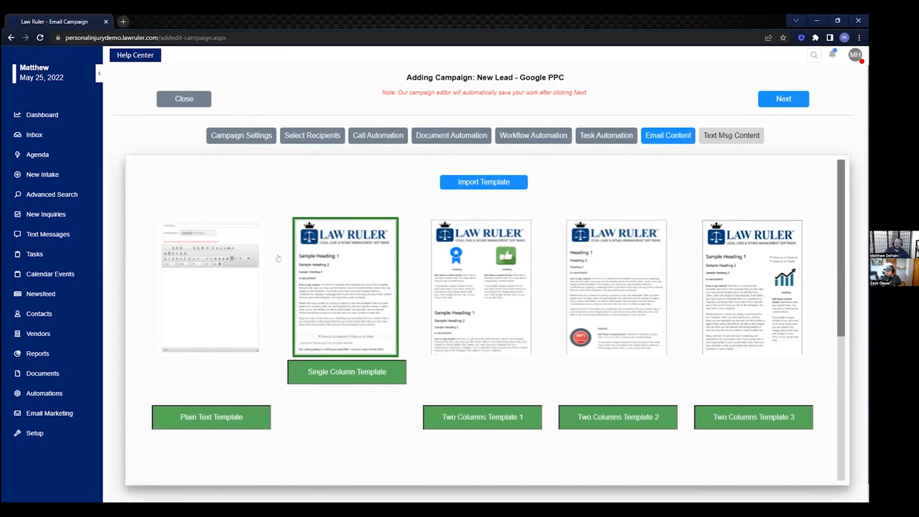
pyautogui.moveTo(425, 257)
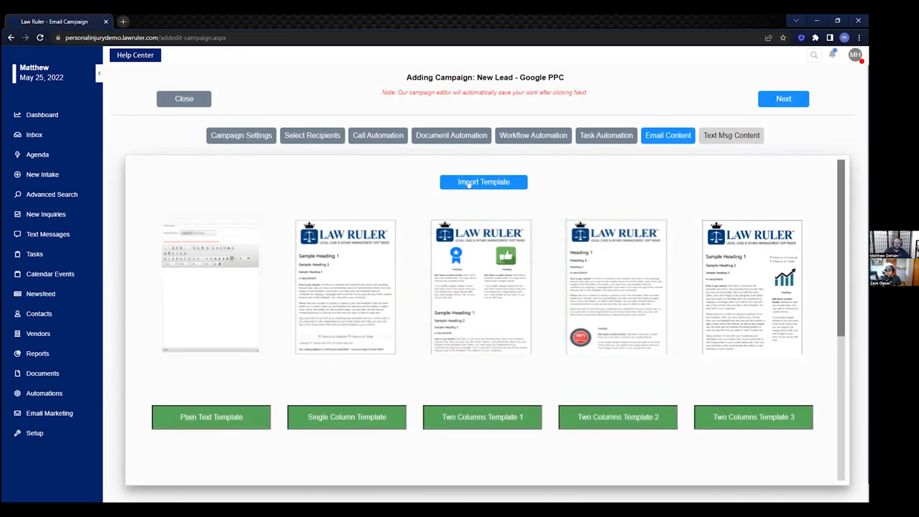
pyautogui.click(482, 181)
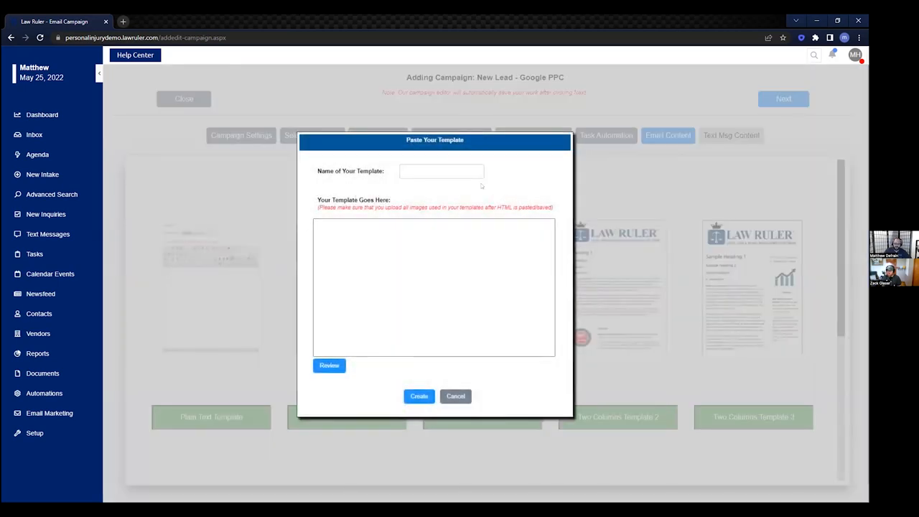
pyautogui.click(455, 396)
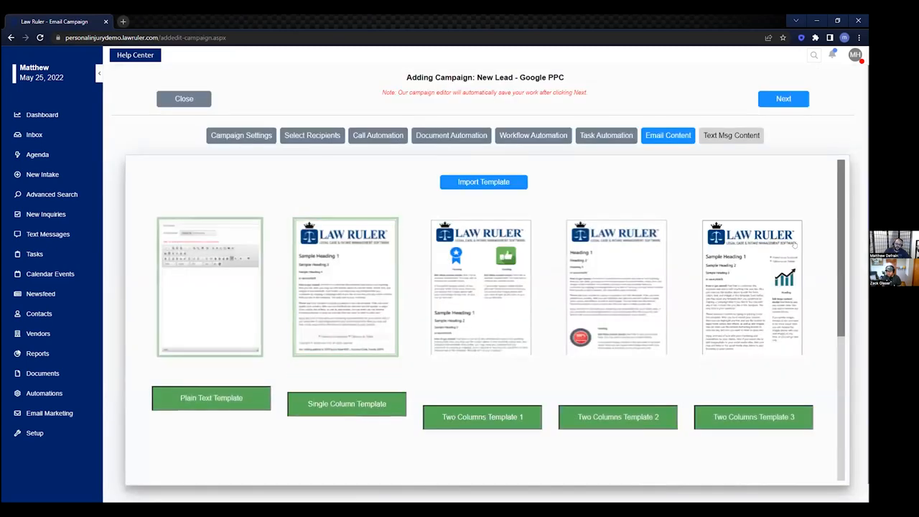
pyautogui.click(347, 403)
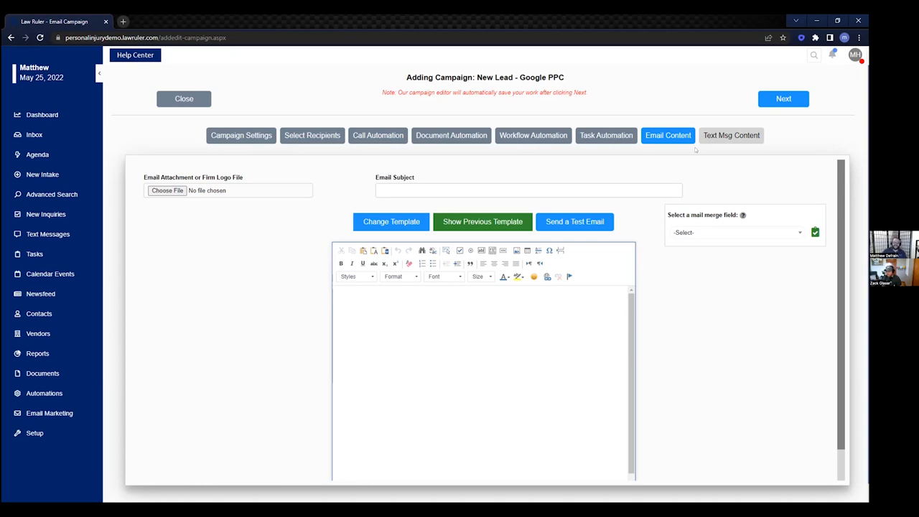
pyautogui.moveTo(775, 196)
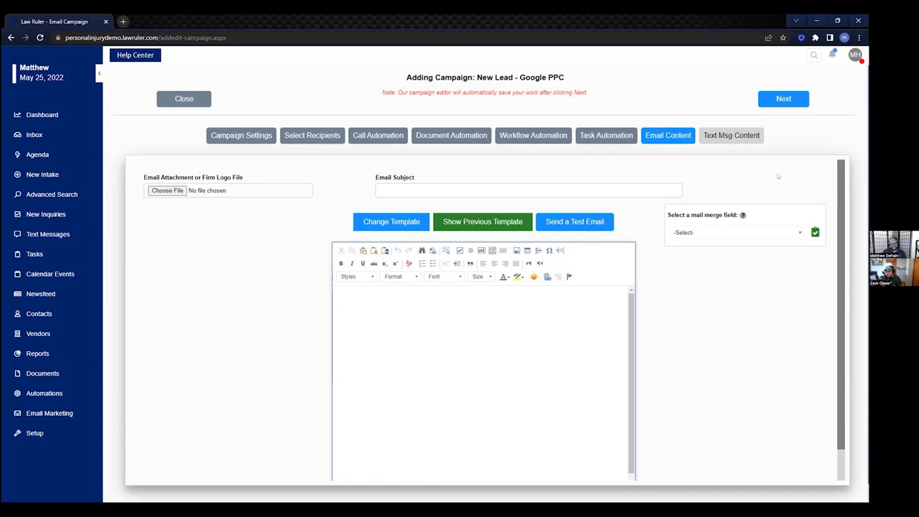
pyautogui.moveTo(746, 196)
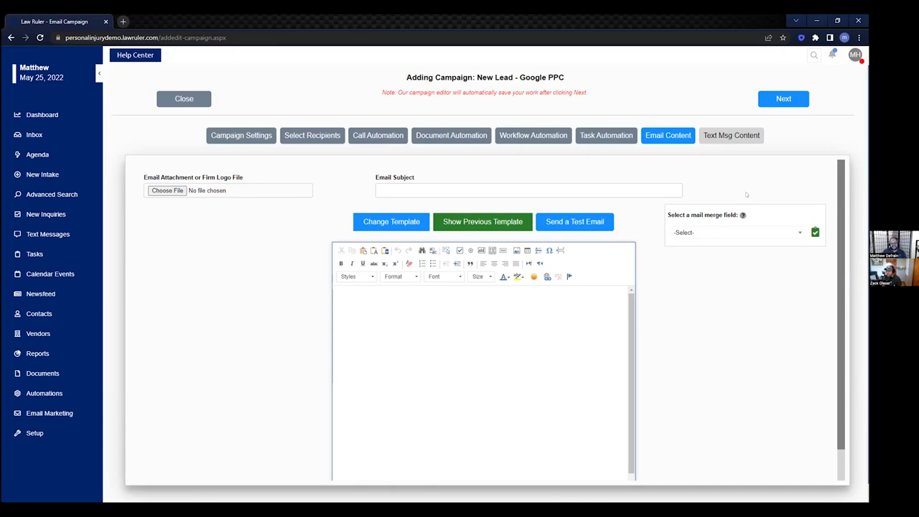
pyautogui.moveTo(732, 193)
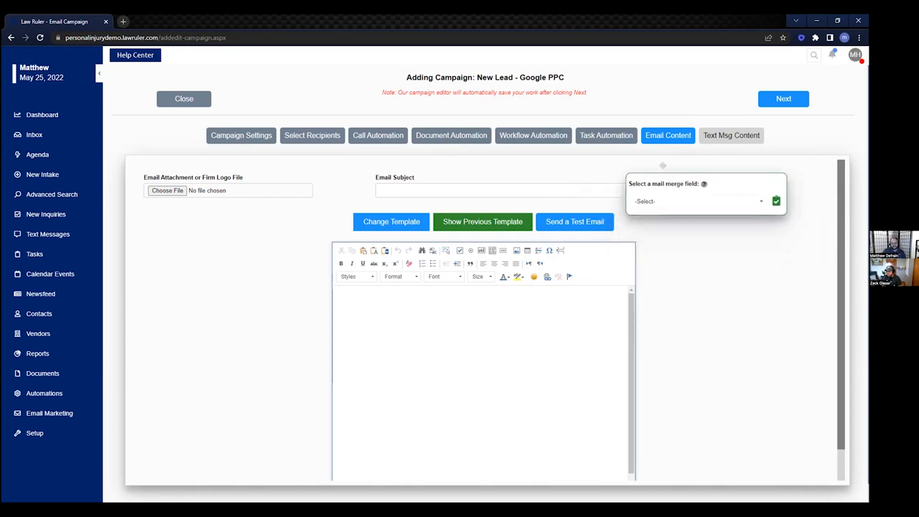
# Step: Insert the Lead First Name merge field and write the email subject thanking them from the law firm
pyautogui.click(700, 201)
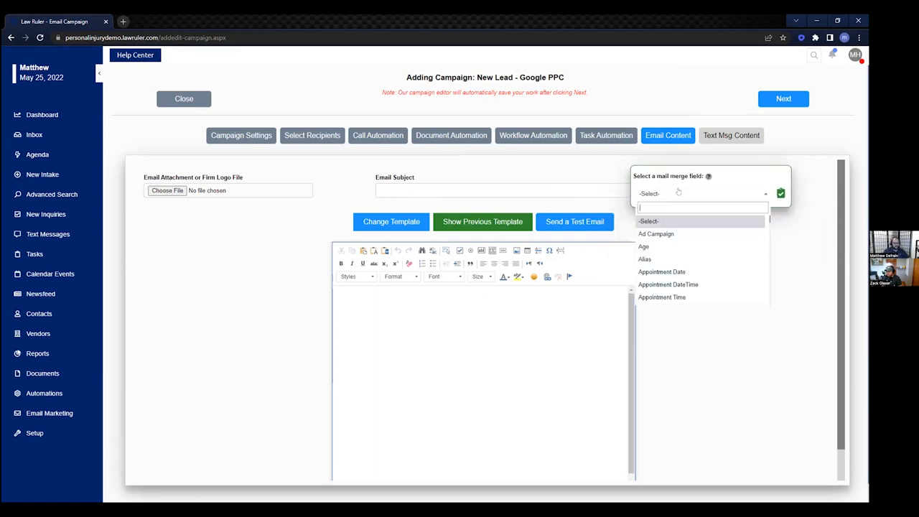
pyautogui.write('name')
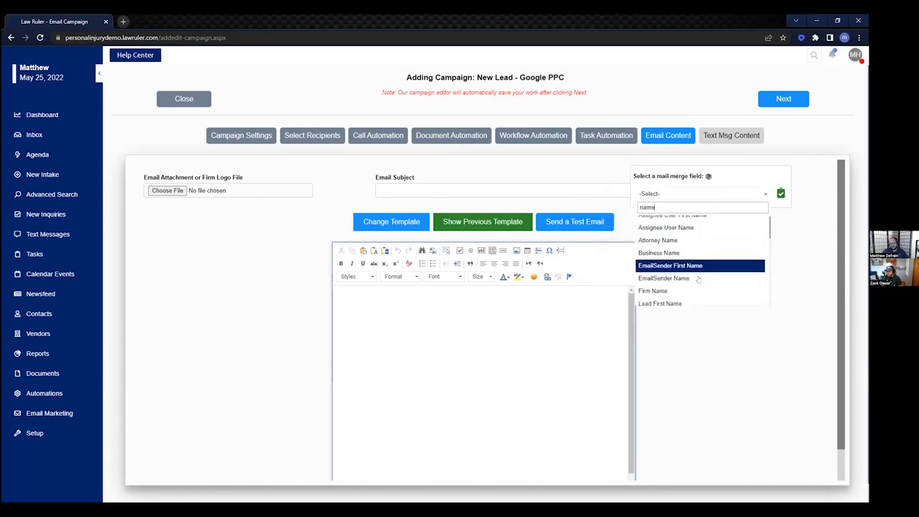
pyautogui.click(659, 303)
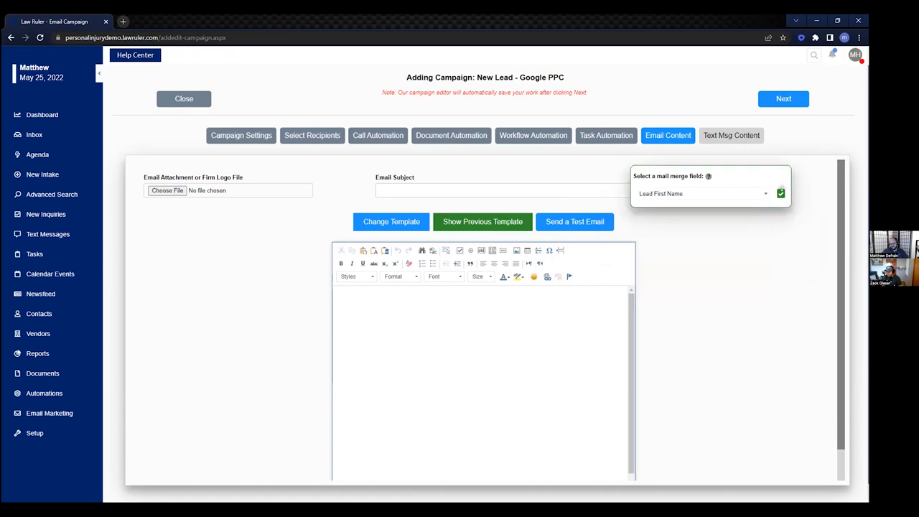
pyautogui.click(502, 190)
pyautogui.write('<<Lead First Name>>, thank you for contac')
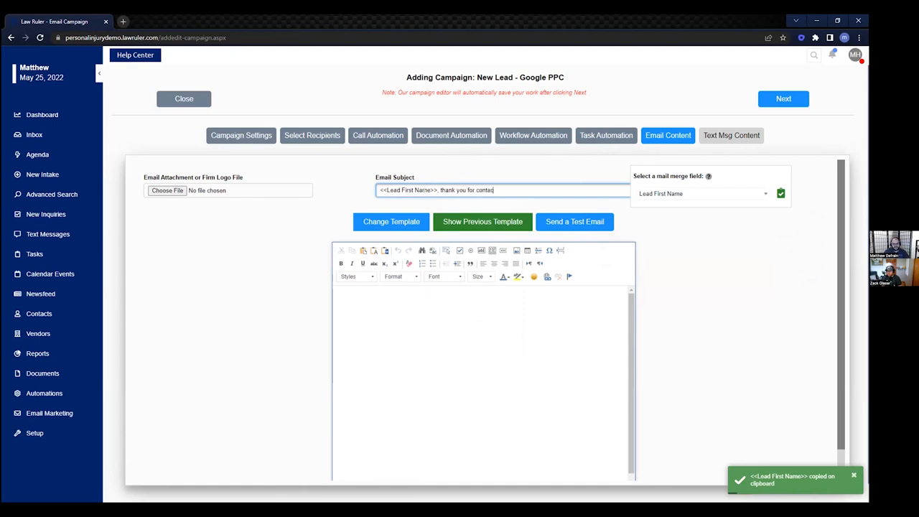
pyautogui.write('ing law firm')
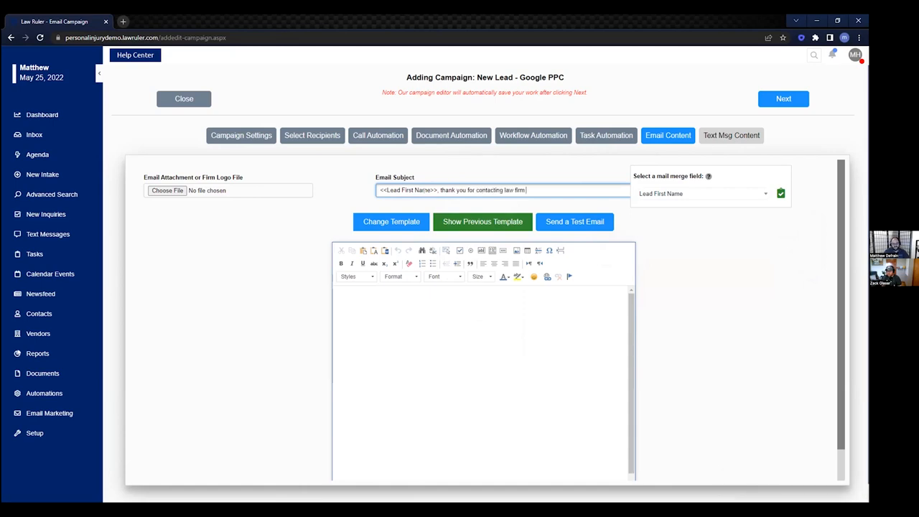
pyautogui.write('Al')
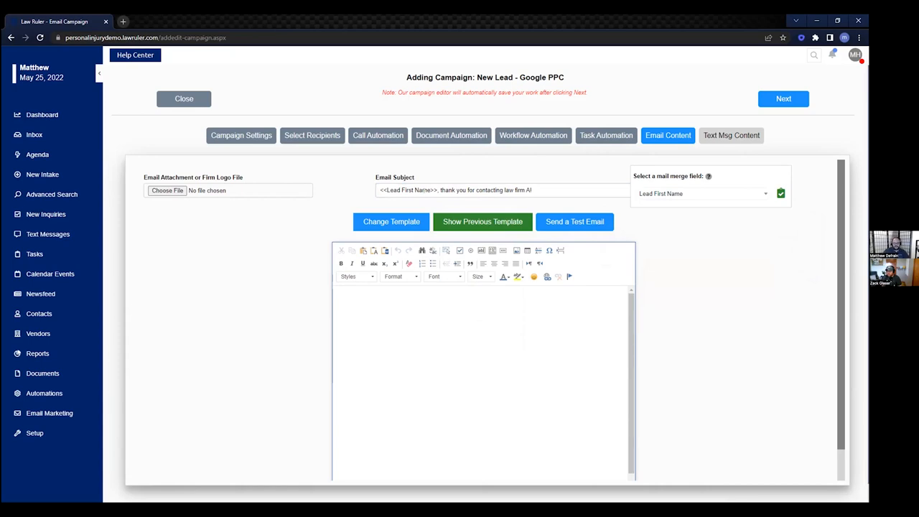
# Step: Write the body: 'Hi <<Lead First Name>>, Thank you for ...' citing their <<Lead Source>> campaign and a prompt reply
pyautogui.write('Hi')
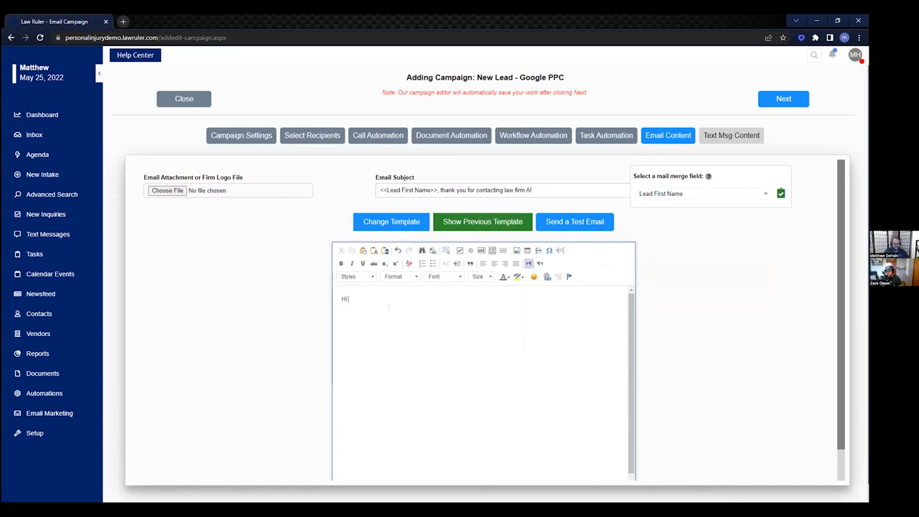
pyautogui.write('<<Lead First Name>>,')
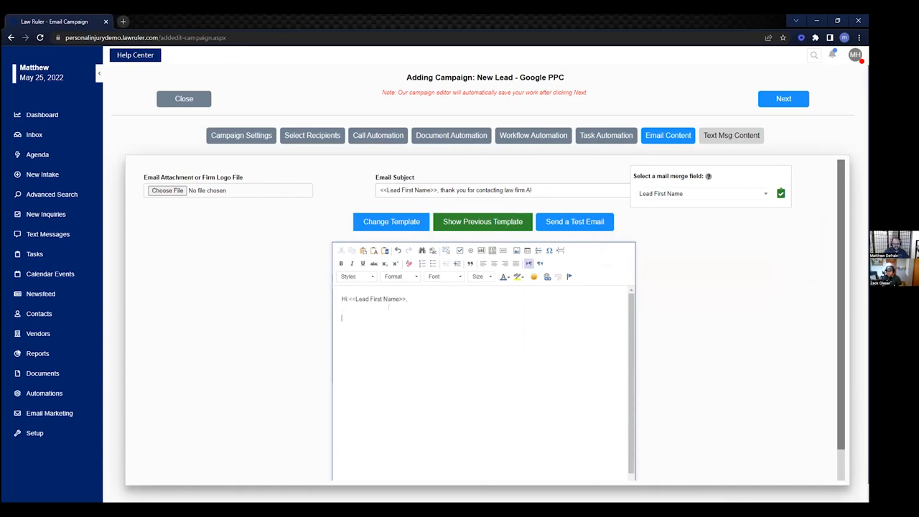
pyautogui.write('Thank you for calli')
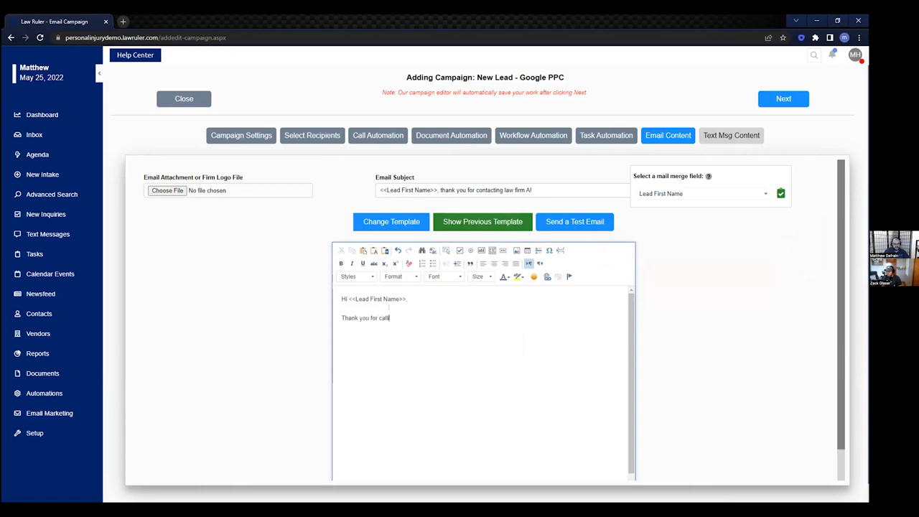
pyautogui.write('ng us f')
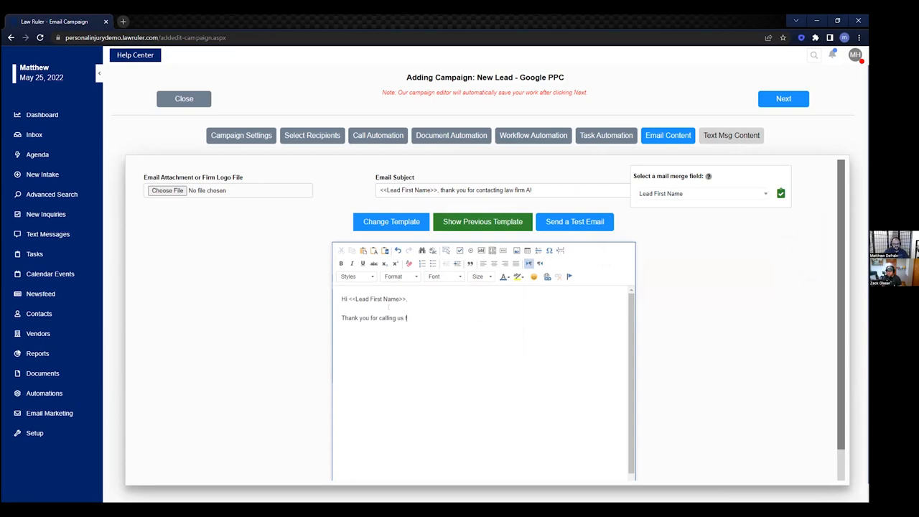
pyautogui.click(765, 192)
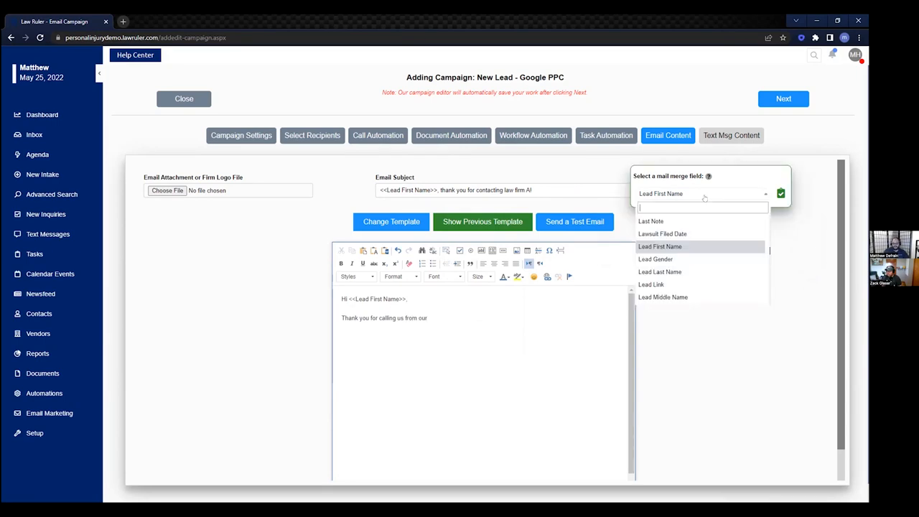
pyautogui.write('sour')
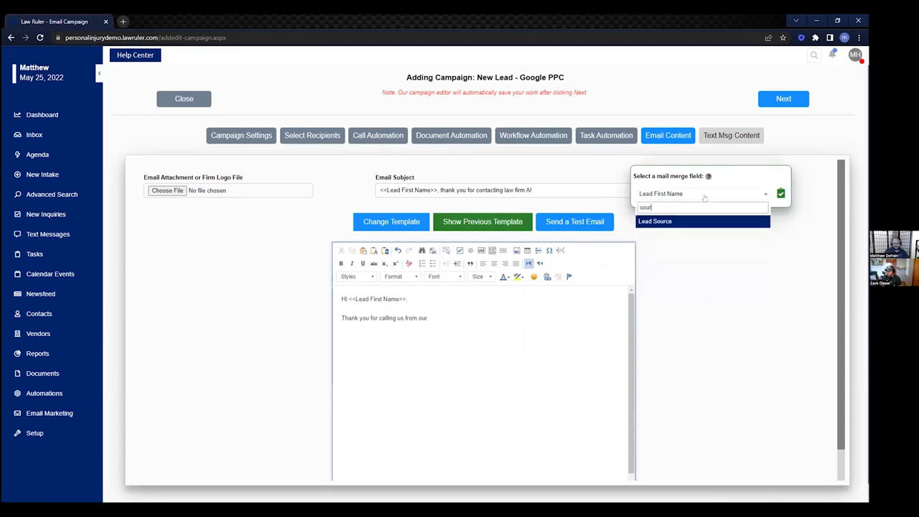
pyautogui.click(654, 221)
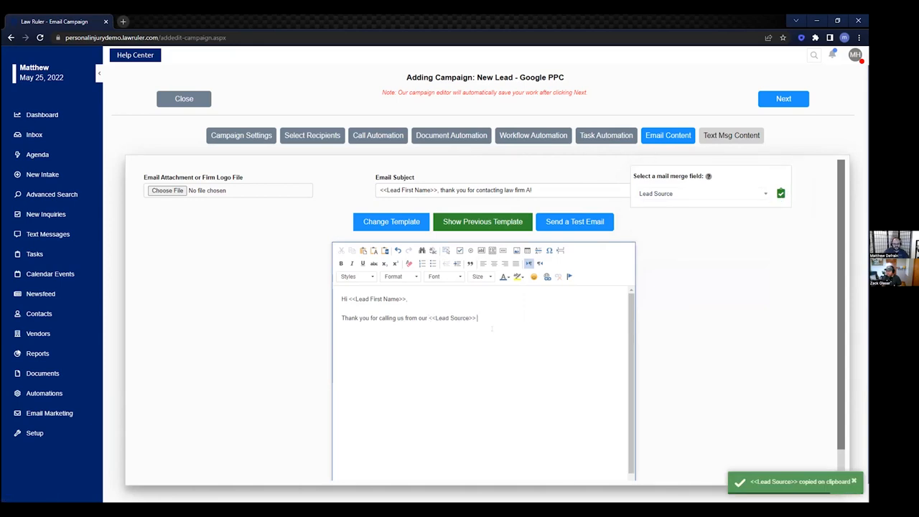
pyautogui.write('campaign. I am reviewing your information')
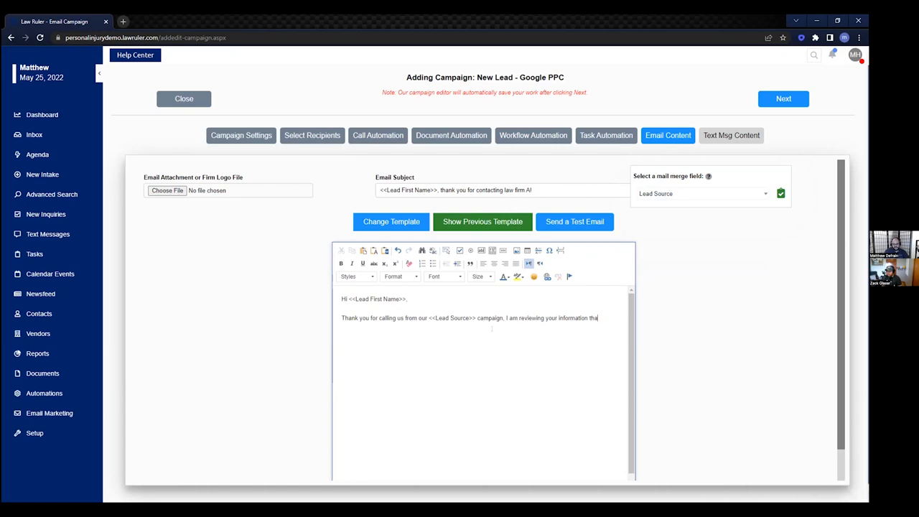
pyautogui.write('that you had left and')
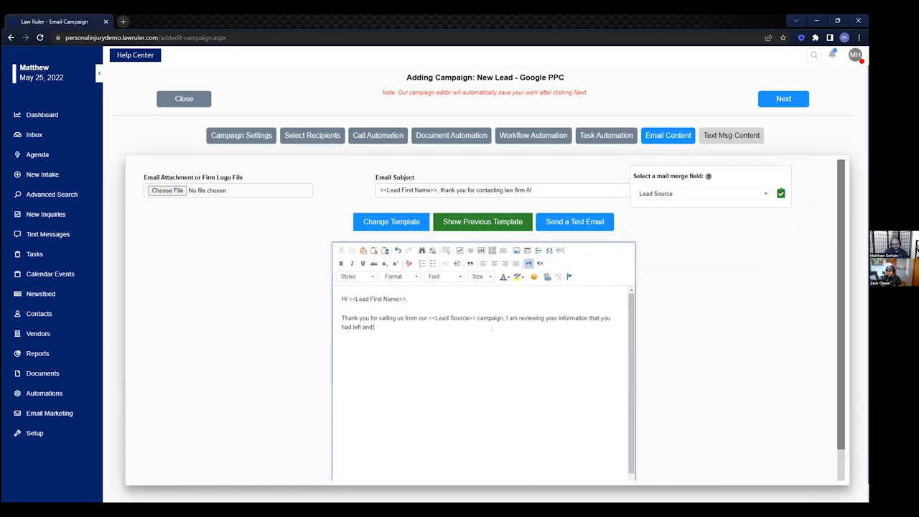
pyautogui.write('I will be reaching out to you shor')
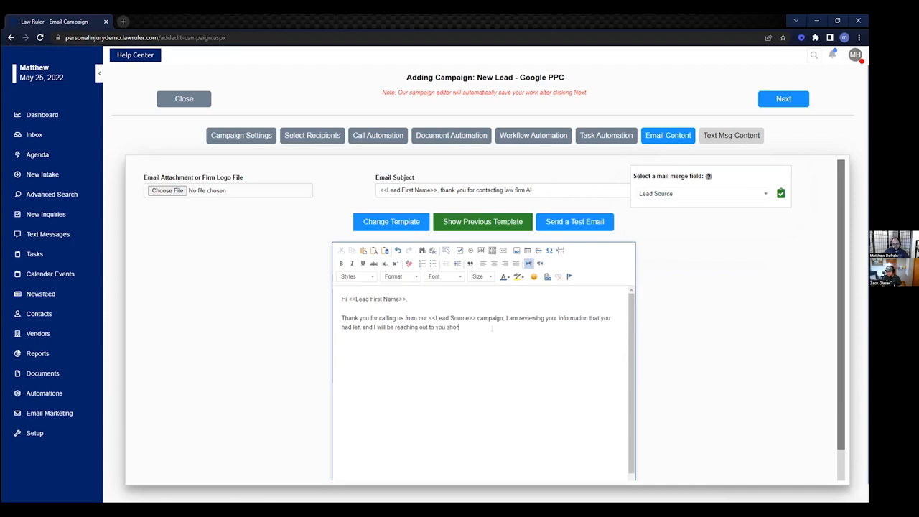
pyautogui.write('tly.')
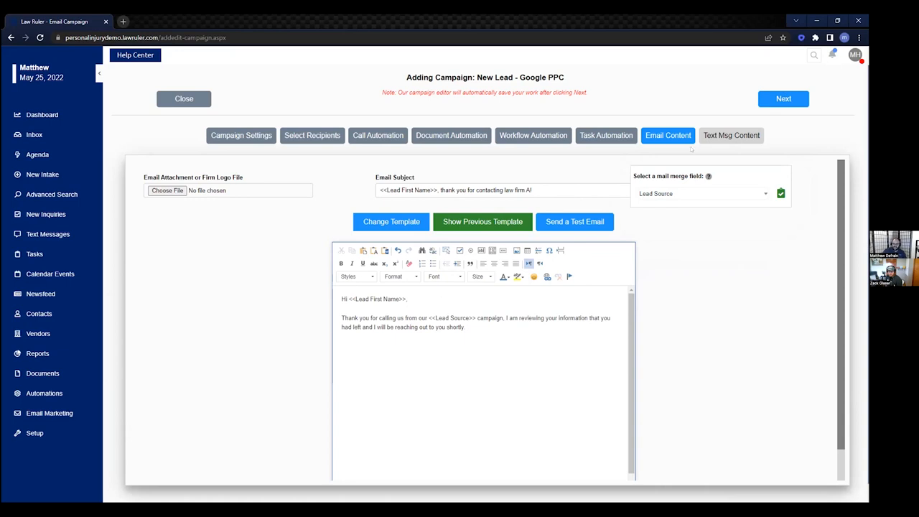
# Step: Switch to Text Msg Content and begin the SMS with 'Hi <<Lead Source>>'
pyautogui.click(731, 135)
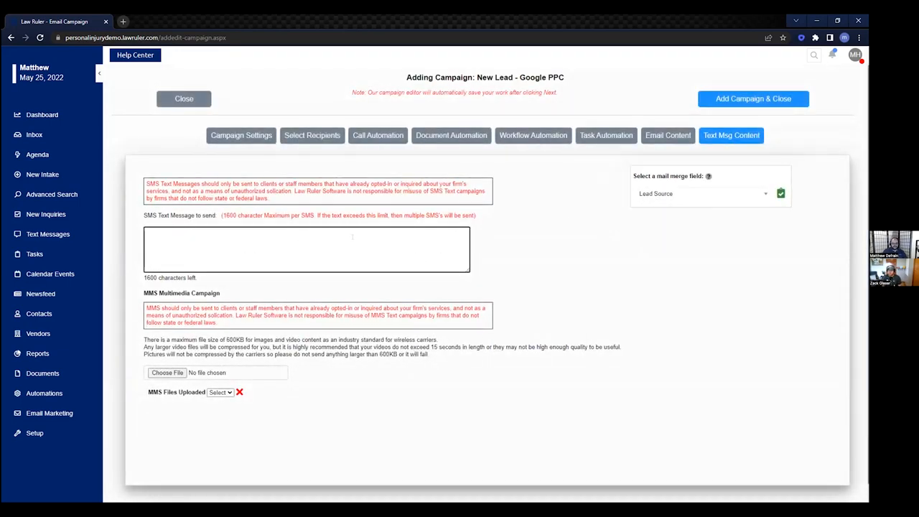
pyautogui.write('Hi<<Lead Source>>')
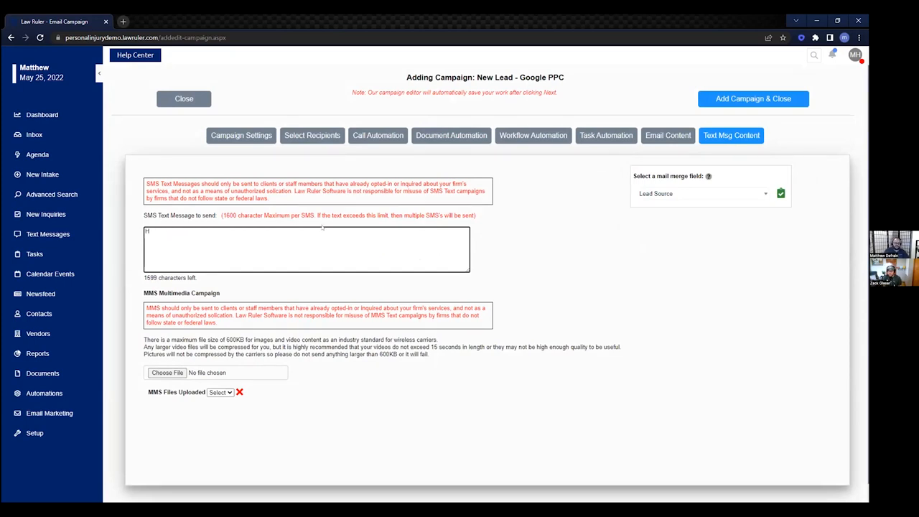
pyautogui.write('i')
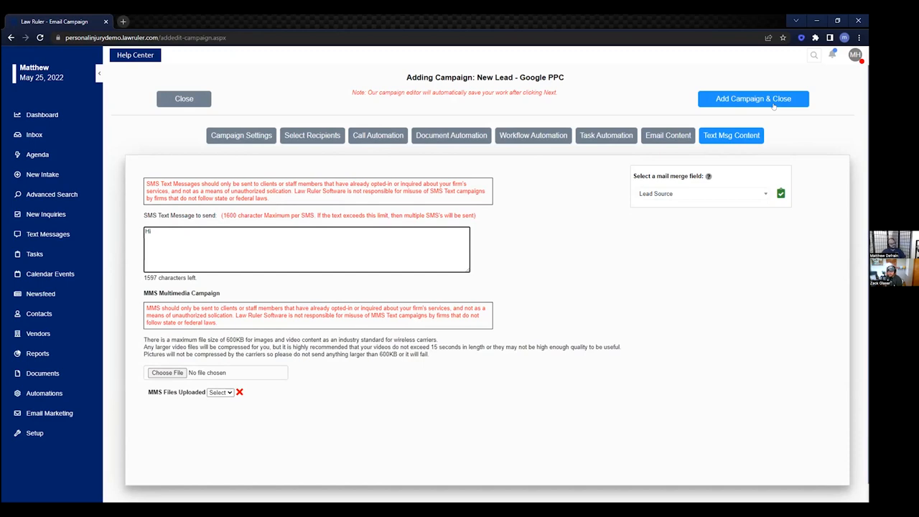
pyautogui.click(155, 231)
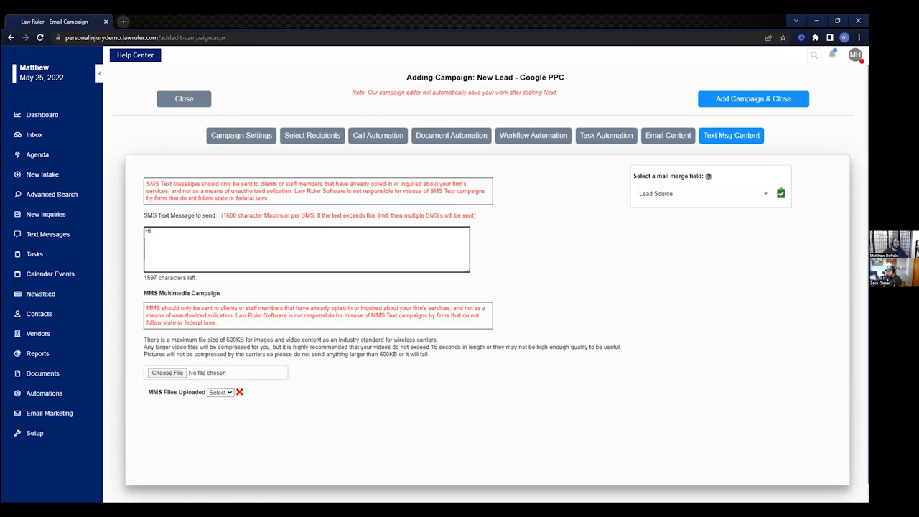
pyautogui.click(149, 231)
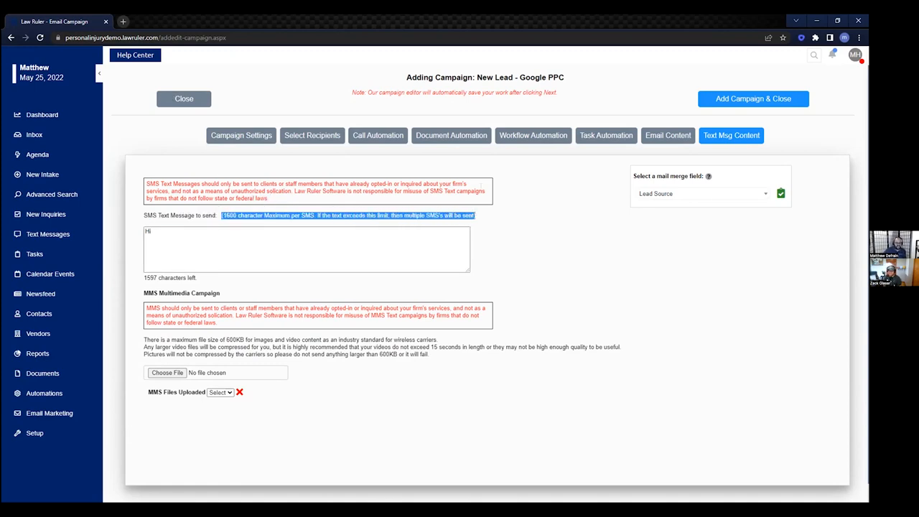
pyautogui.click(287, 247)
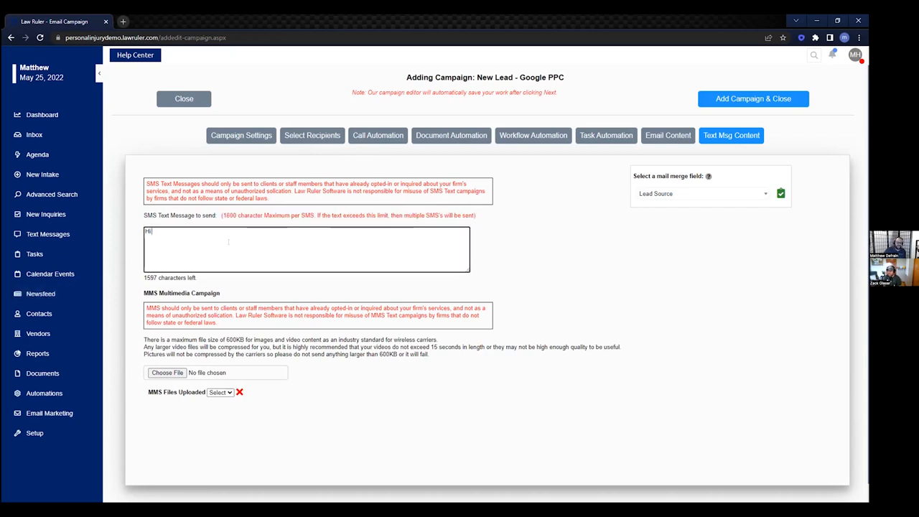